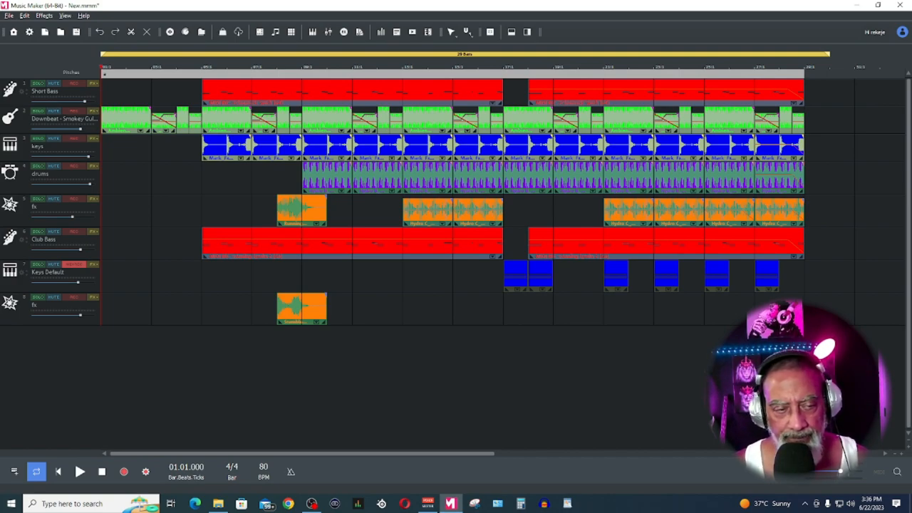
mouse_move(192, 256)
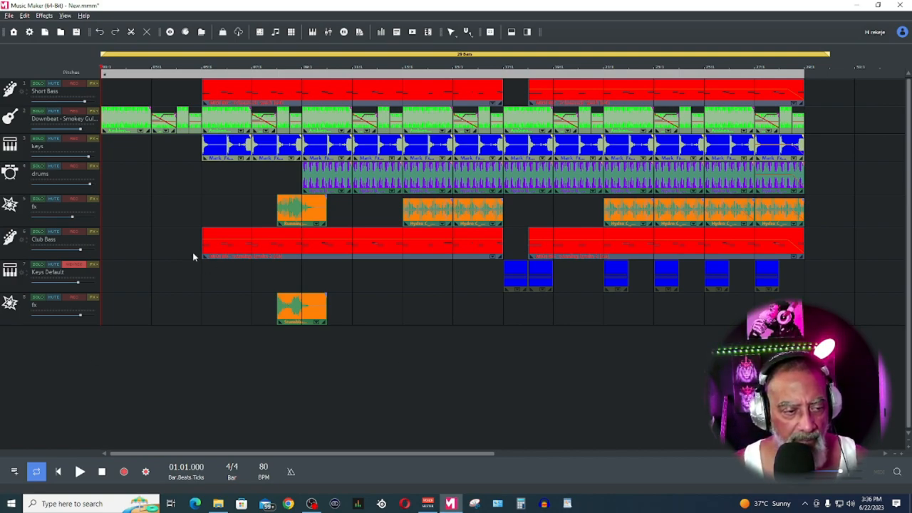
mouse_move(229, 303)
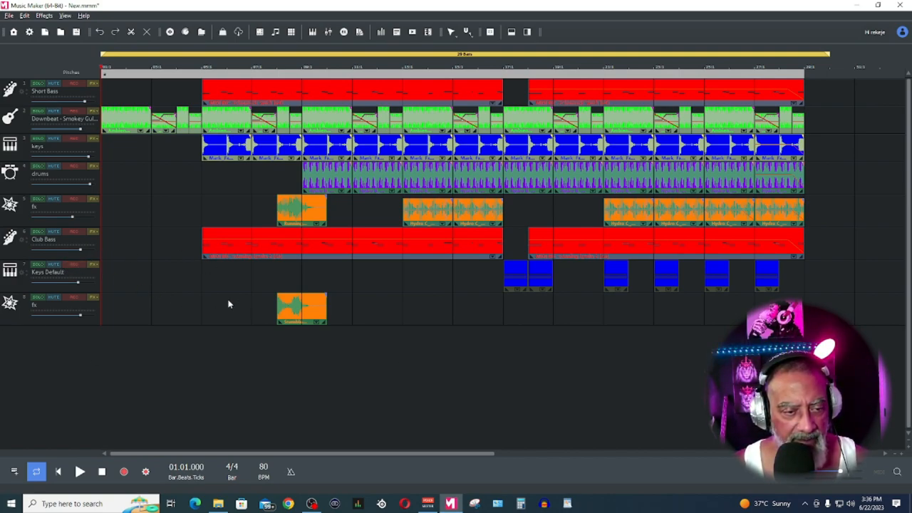
mouse_move(339, 299)
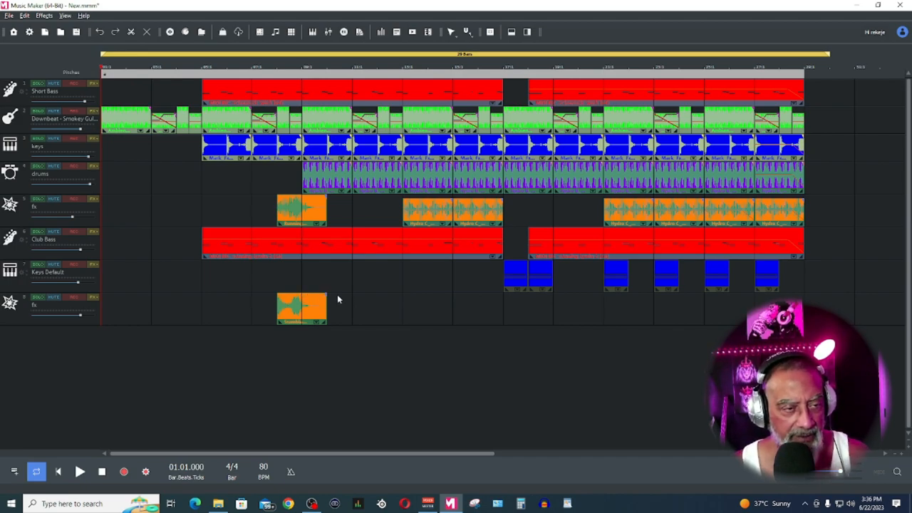
mouse_move(154, 239)
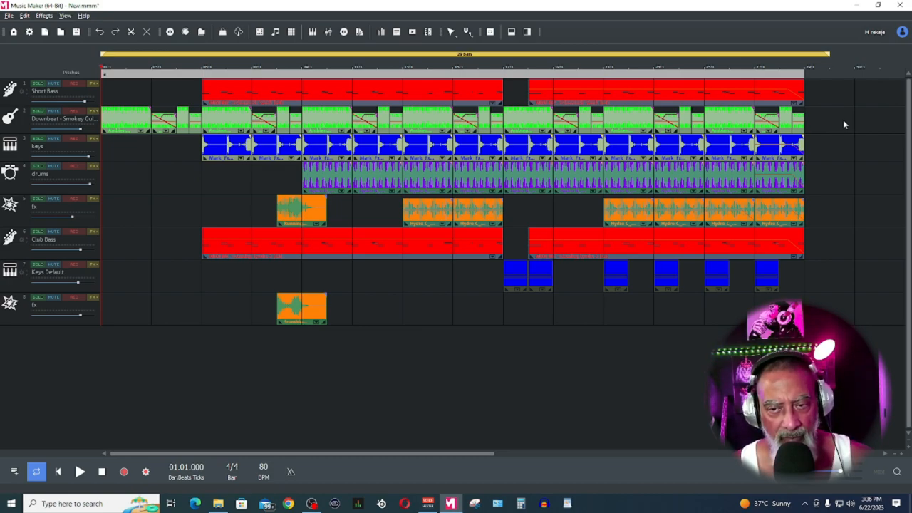
mouse_move(849, 134)
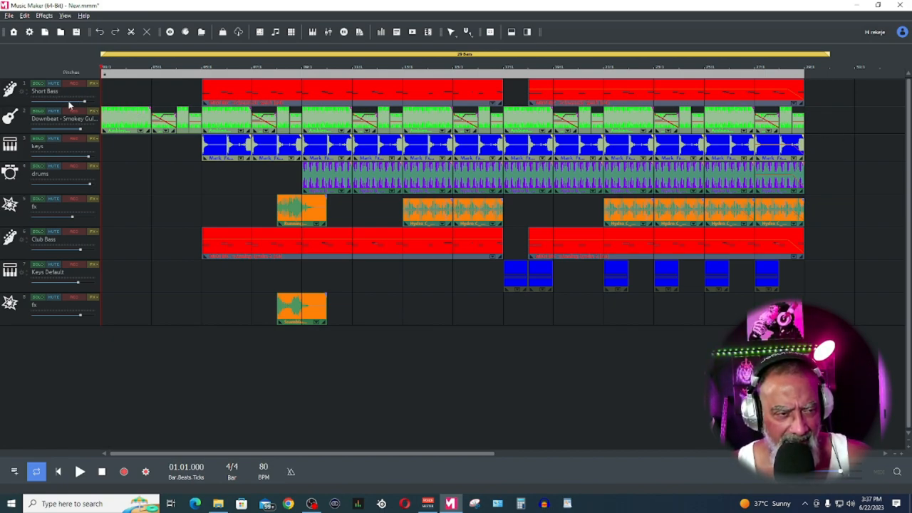
mouse_move(94, 102)
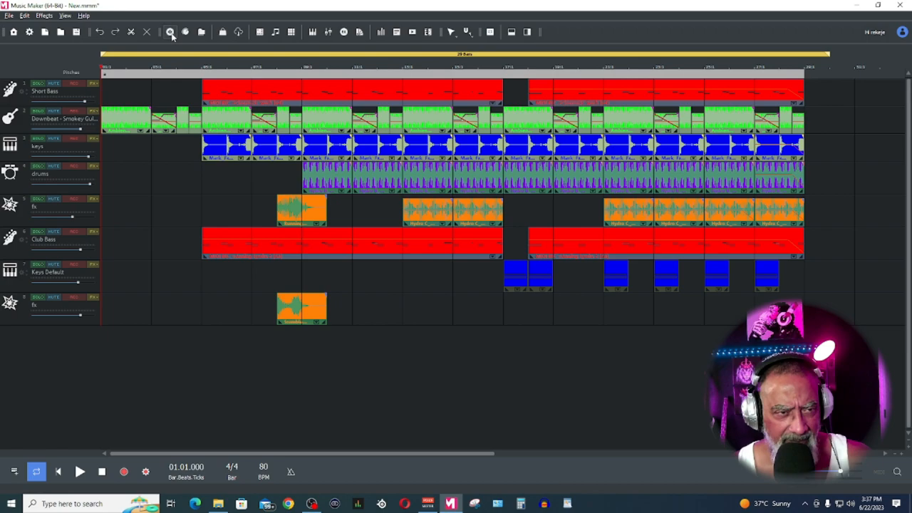
Step: Filter the Downbeat - Smokey Light loops to Guitar, preview one guitar loop and stop it
click(168, 31)
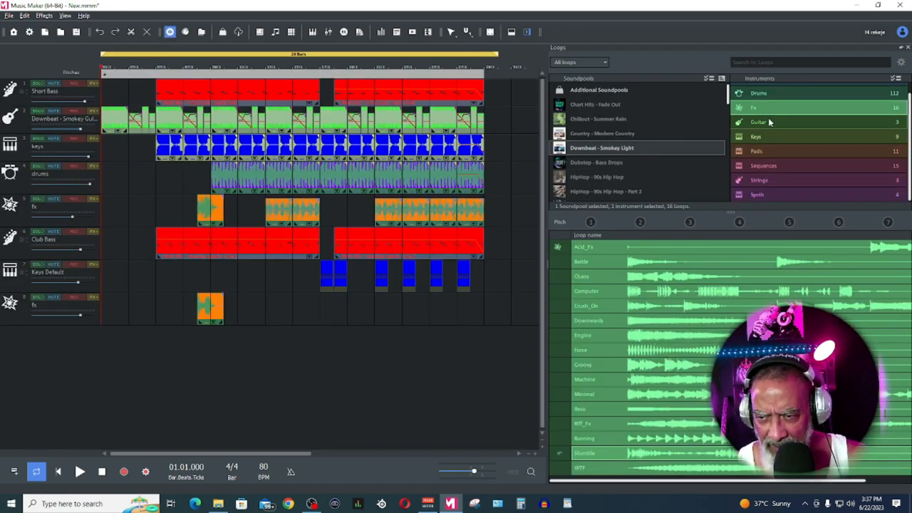
click(769, 122)
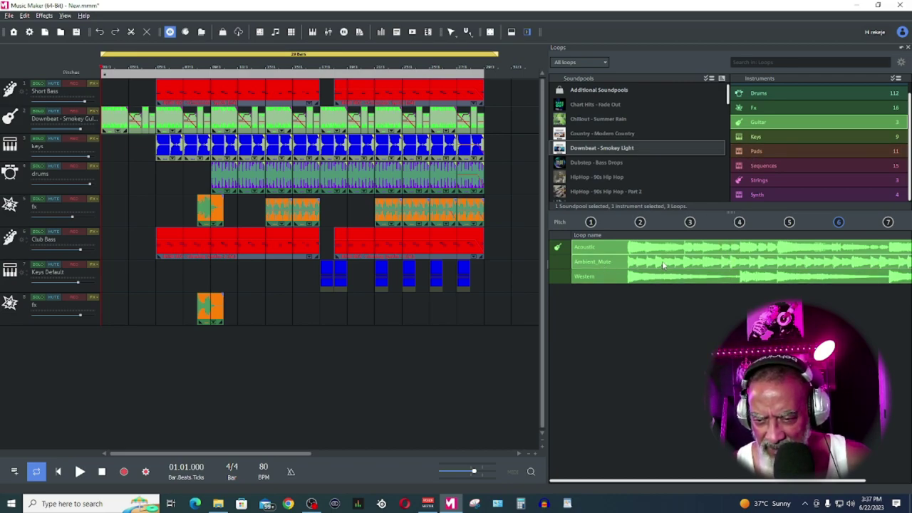
click(83, 470)
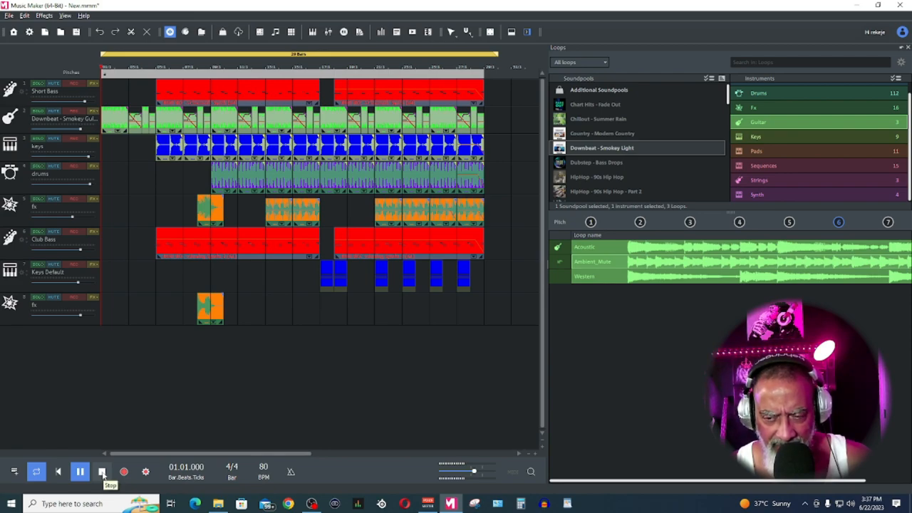
click(80, 471)
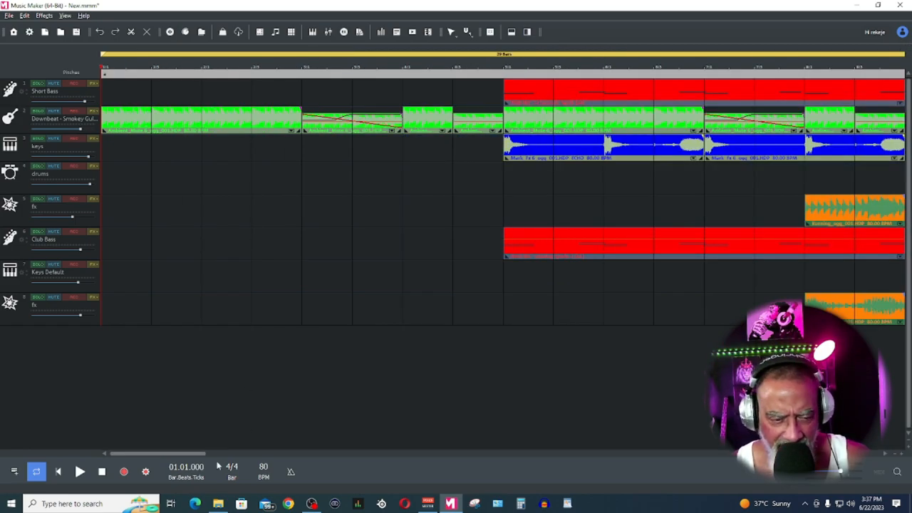
mouse_move(444, 211)
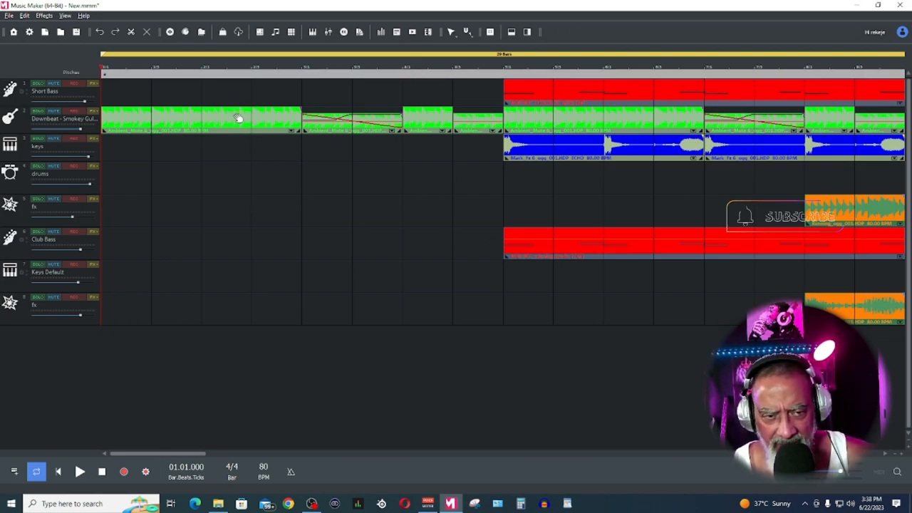
mouse_move(291, 141)
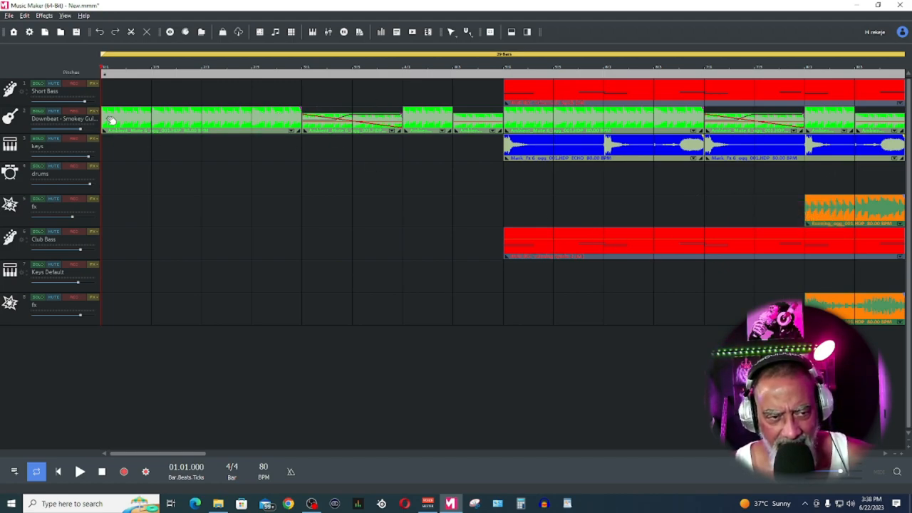
mouse_move(518, 120)
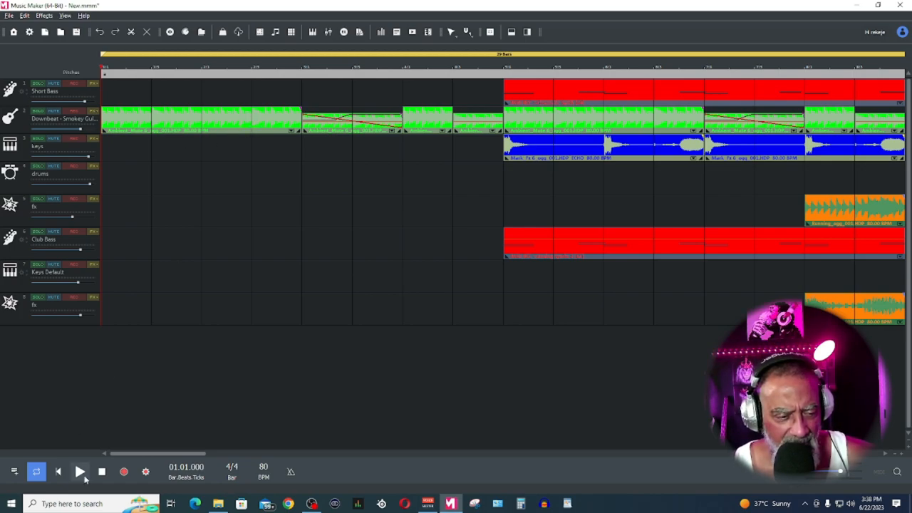
Step: Play the arrangement's opening bars from the beginning, then stop and return to the start
click(82, 471)
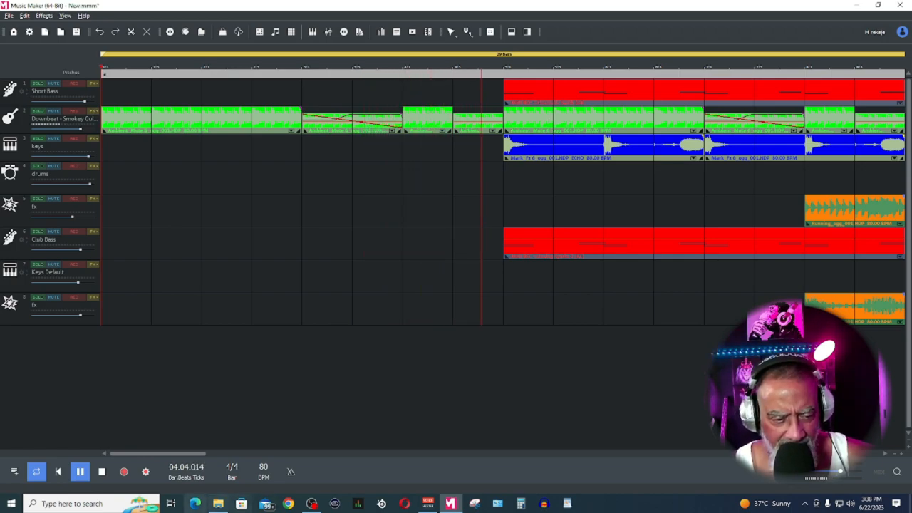
click(102, 470)
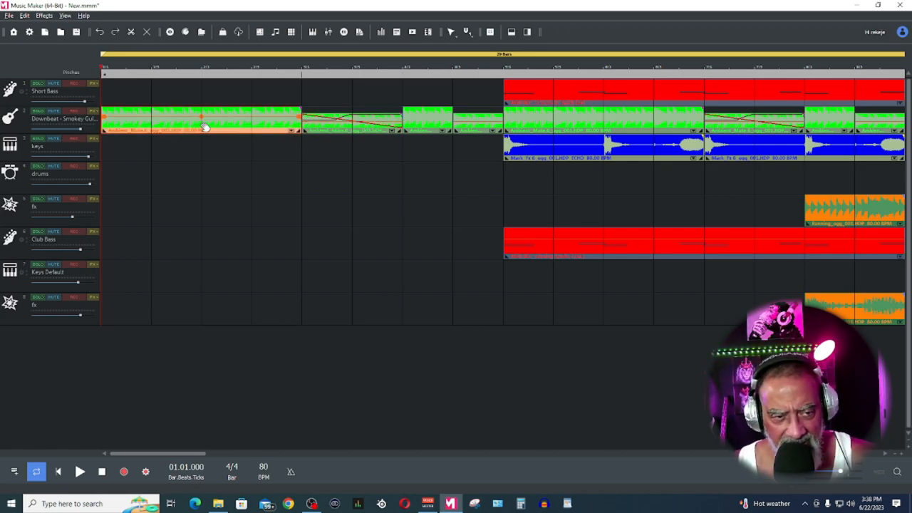
right_click(207, 128)
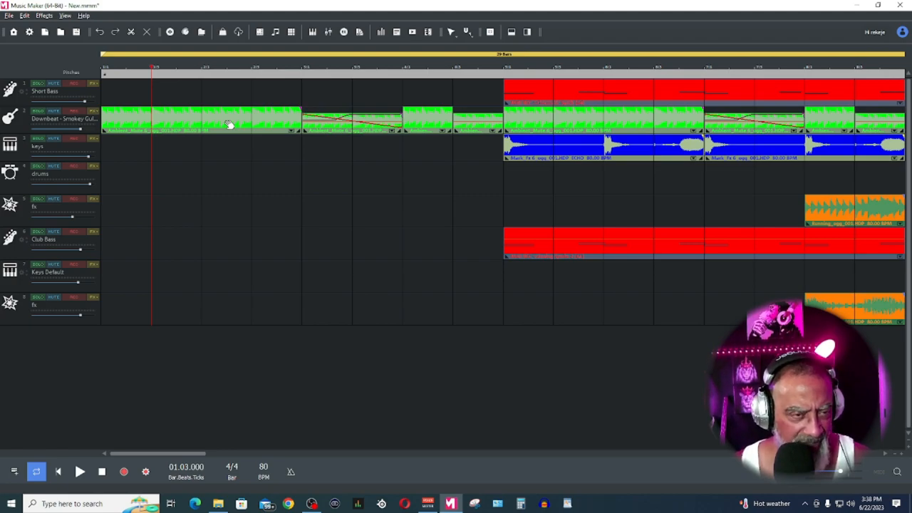
mouse_move(131, 35)
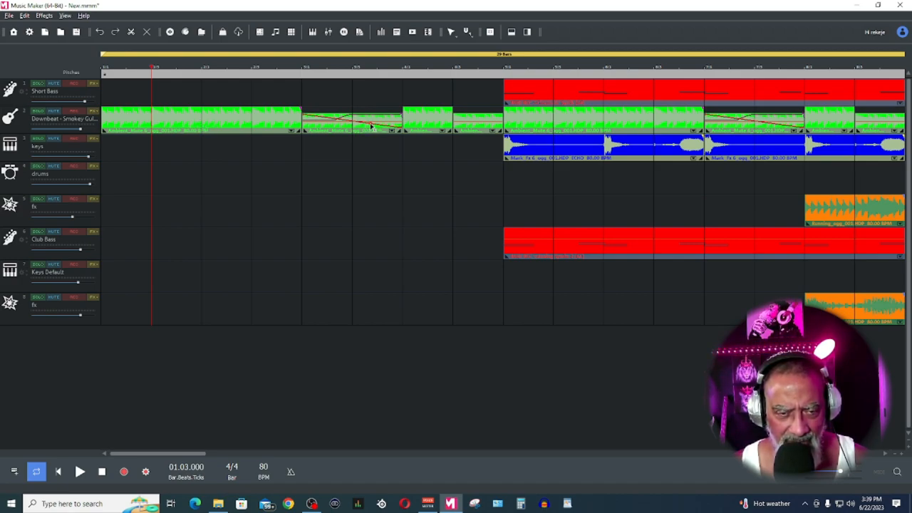
click(83, 473)
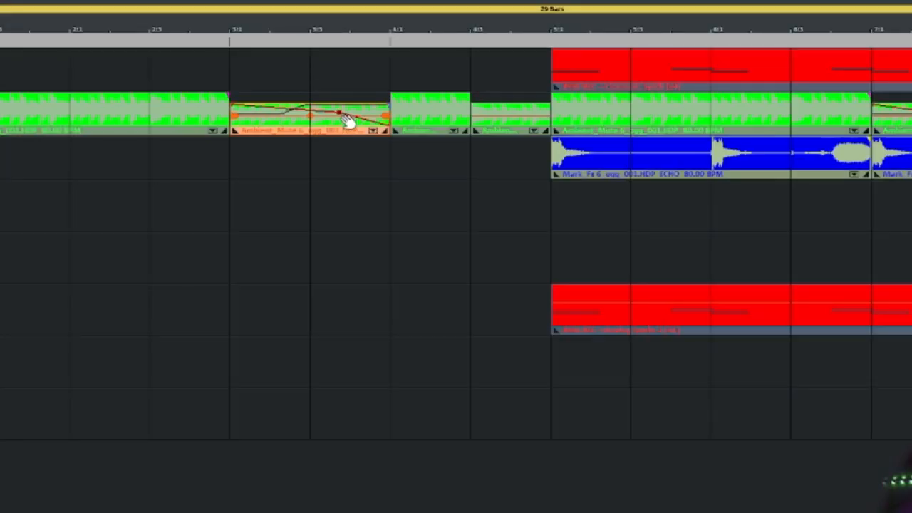
Step: Bring up the split guitar clip's object automation in Draw mode
right_click(342, 120)
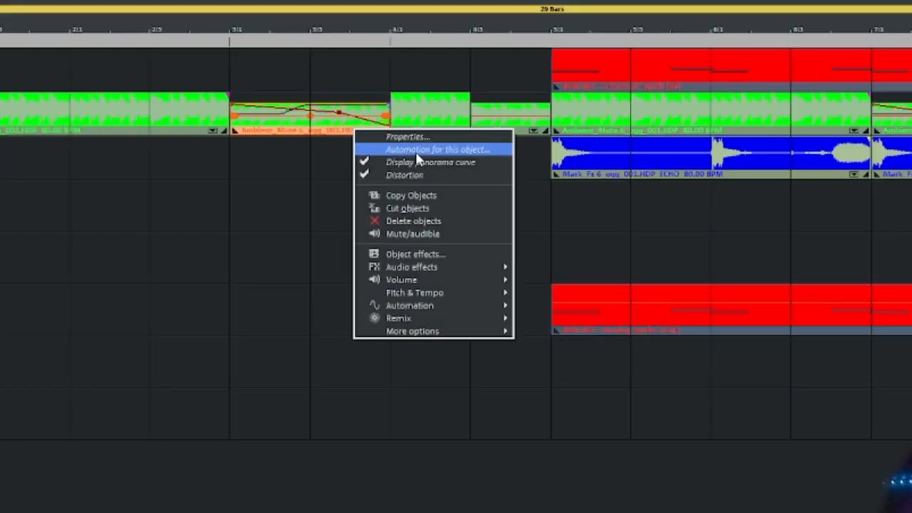
click(444, 149)
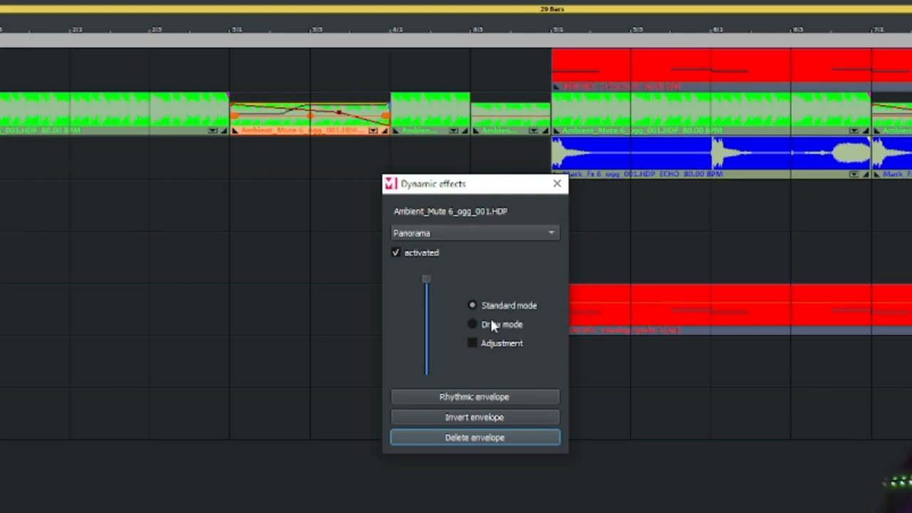
click(473, 324)
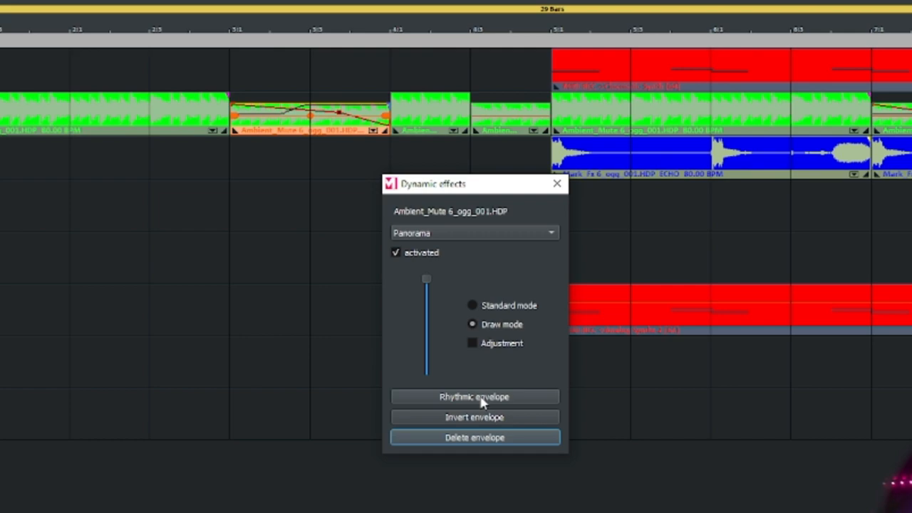
Step: Apply a rhythmic panorama envelope with Eighth cycle and Sawtooth decreasing shape
click(474, 396)
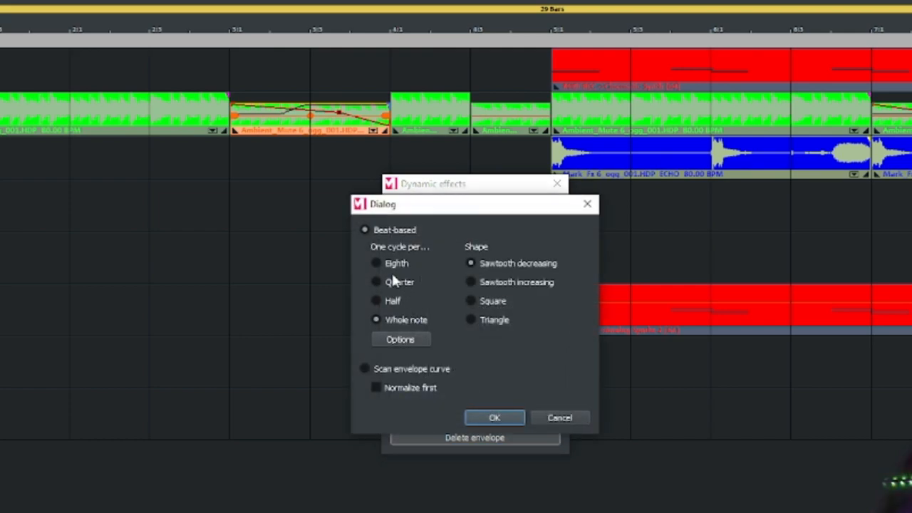
click(376, 262)
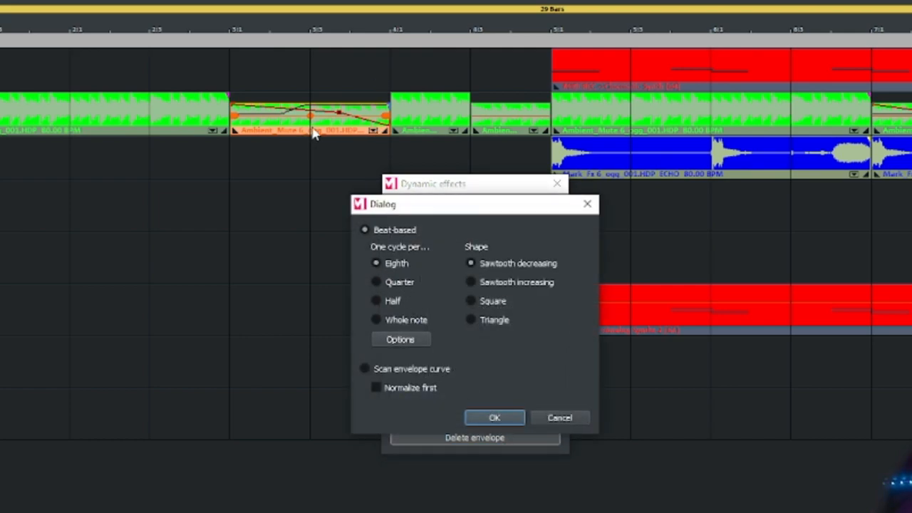
click(495, 418)
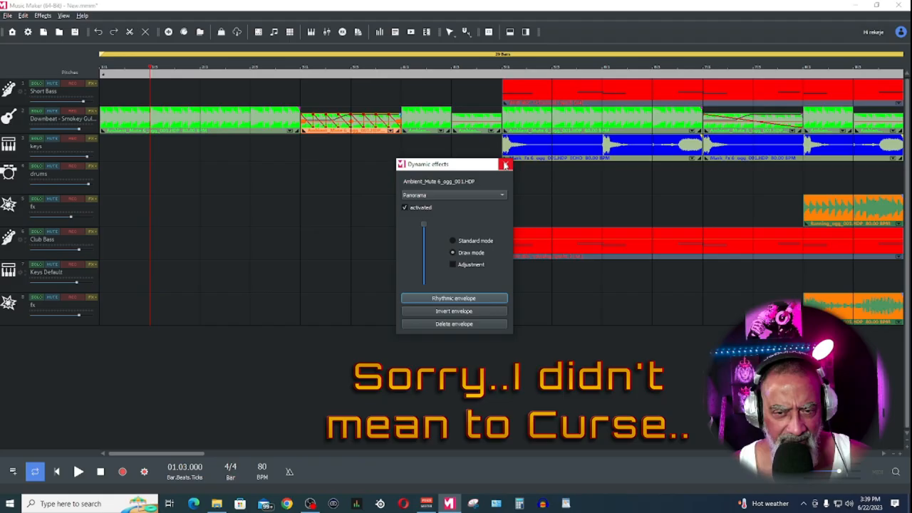
Step: Deactivate the panorama automation on the guitar clip and close the Dynamic effects window
click(80, 472)
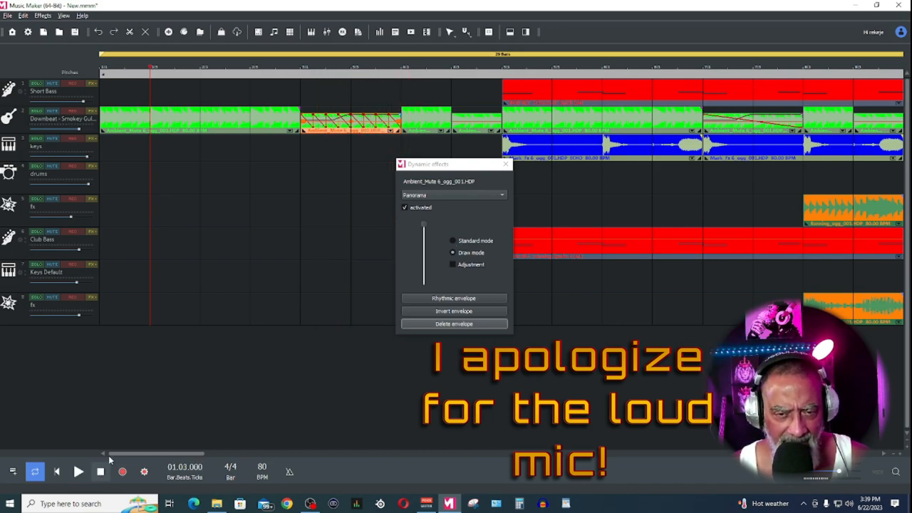
click(405, 208)
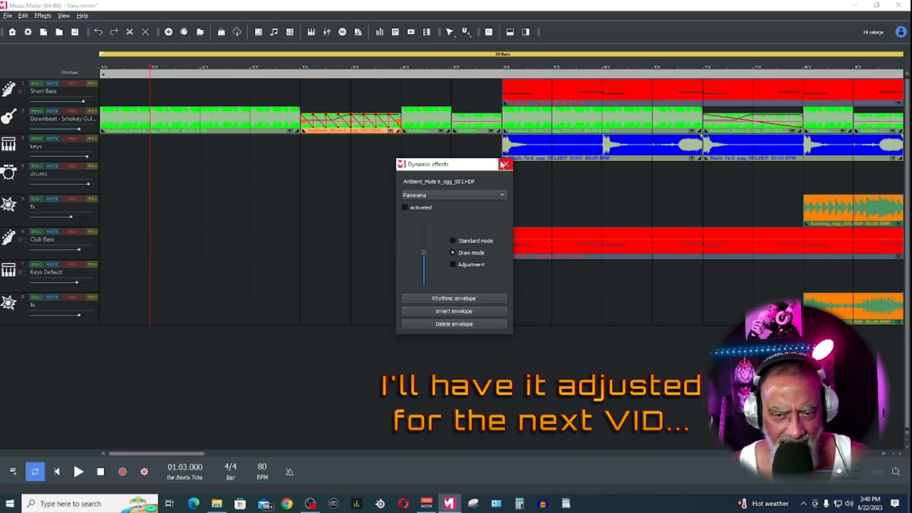
click(504, 163)
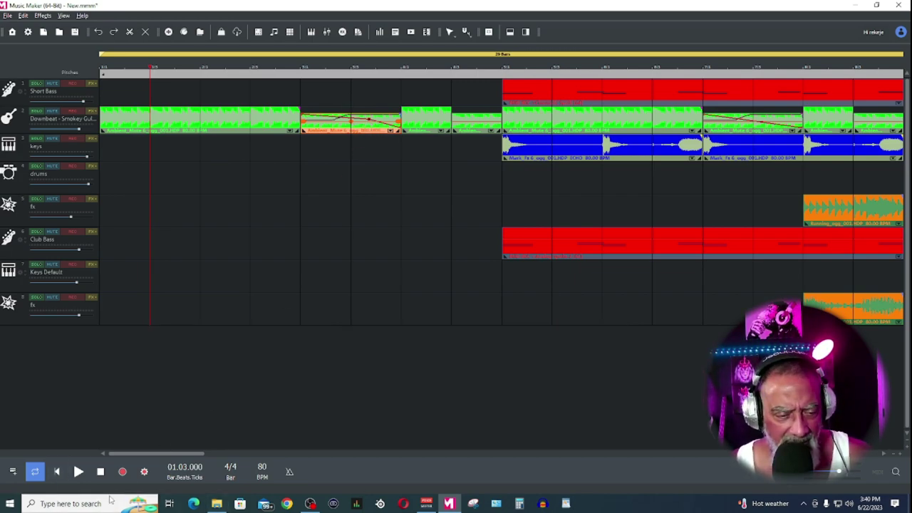
Step: View the full arrangement, opening and closing the Short Bass Cinematic Synth plug-in
click(57, 472)
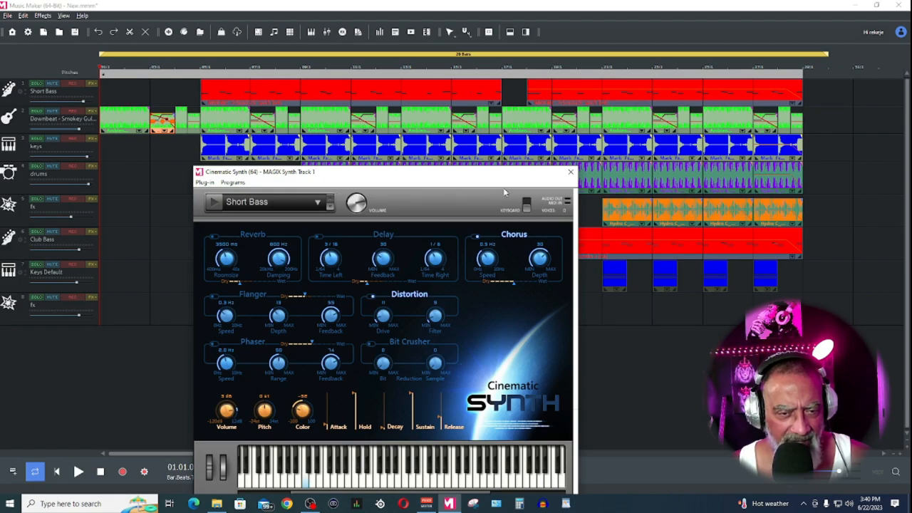
click(570, 174)
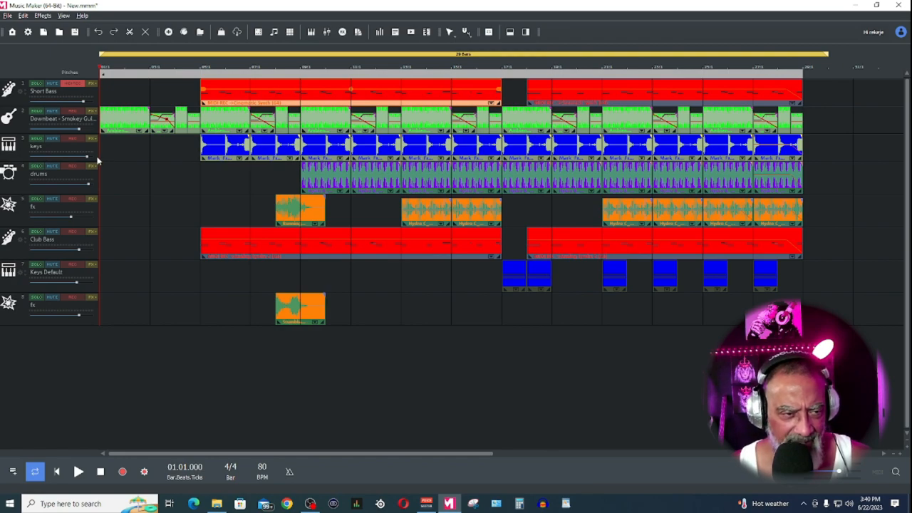
mouse_move(85, 185)
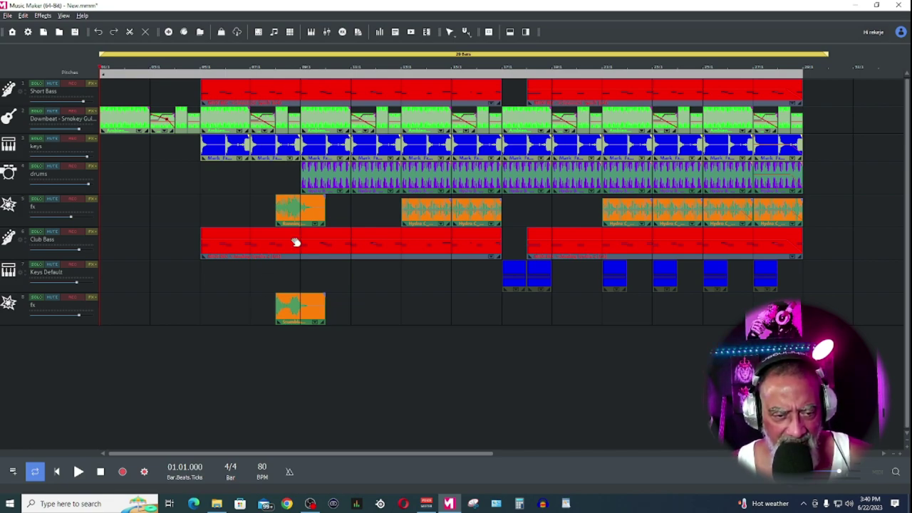
mouse_move(308, 100)
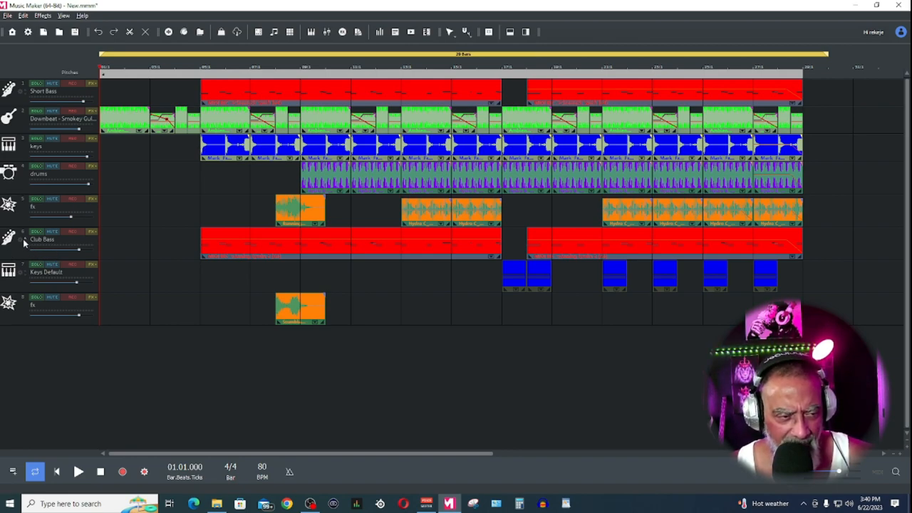
mouse_move(322, 102)
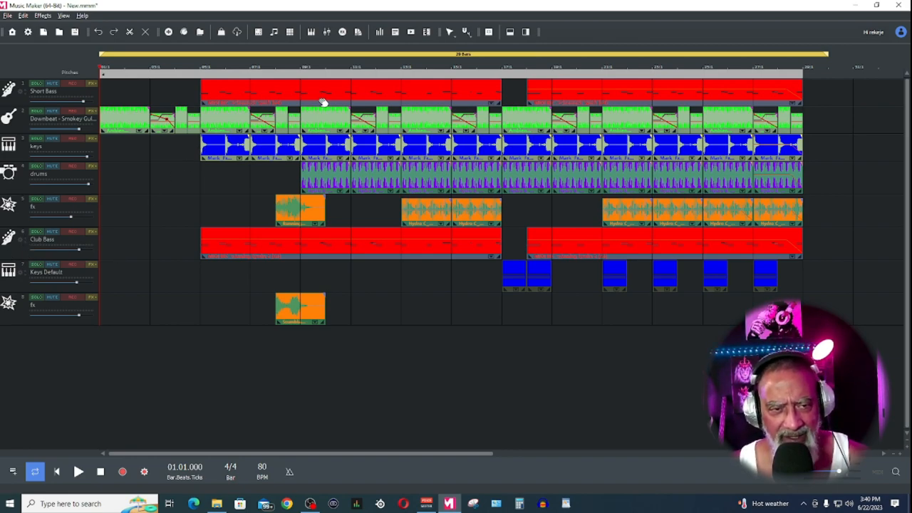
mouse_move(371, 94)
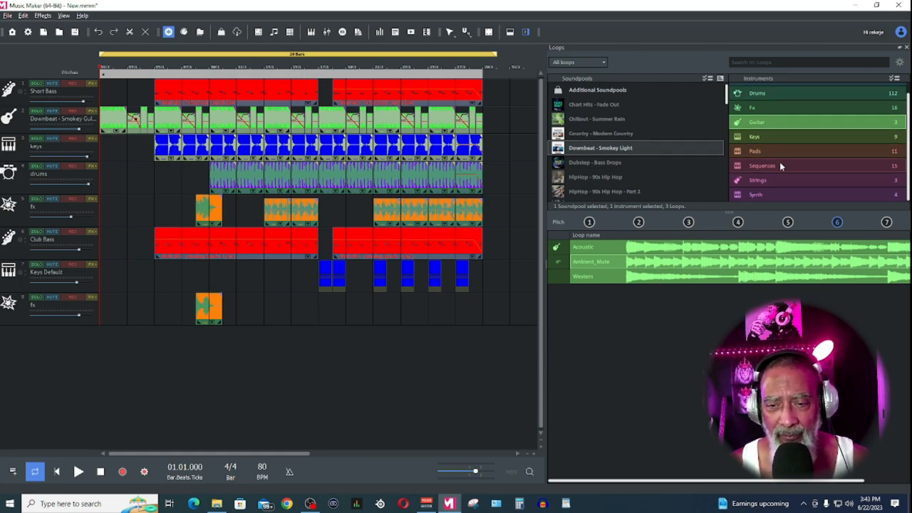
mouse_move(681, 119)
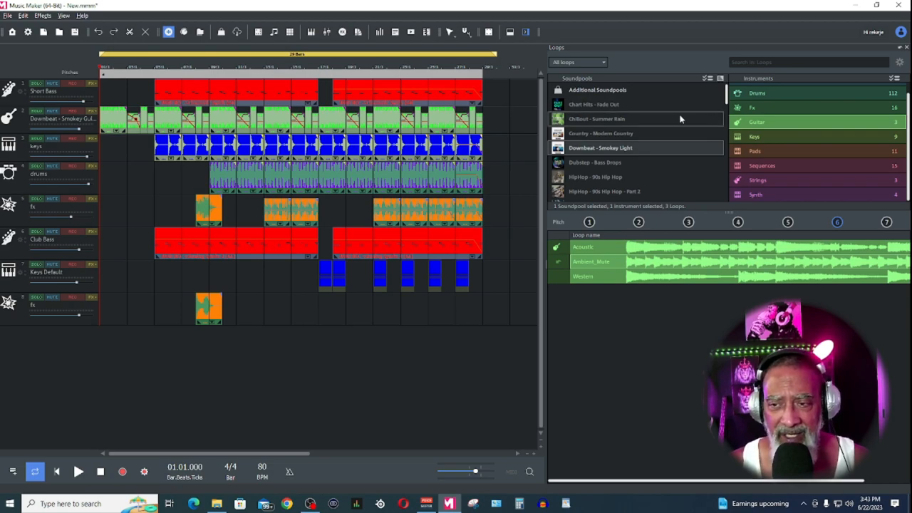